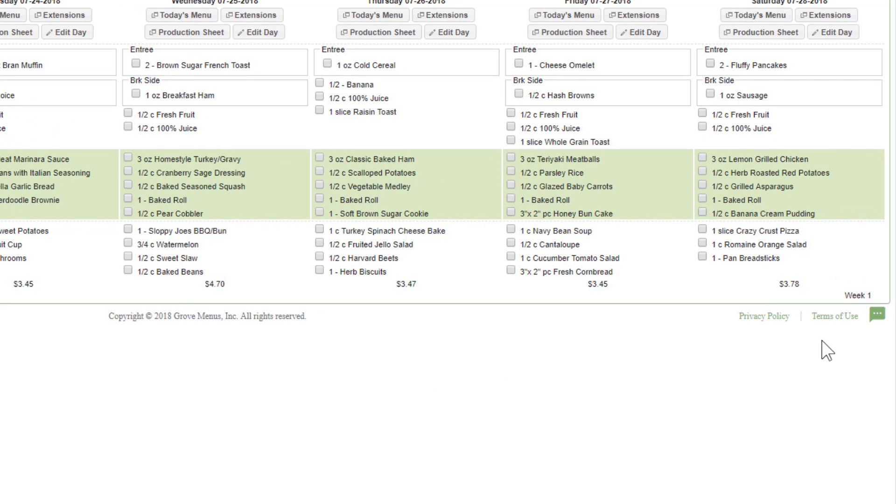
Open the live support chat form from the green bubble at the page footer.
{"action": "left_click", "coordinate": [875, 316]}
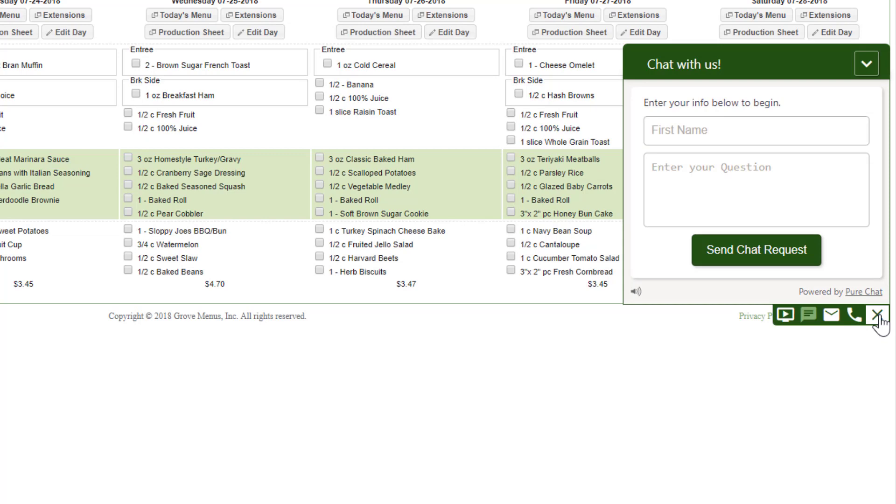
{"action": "mouse_move", "coordinate": [851, 318]}
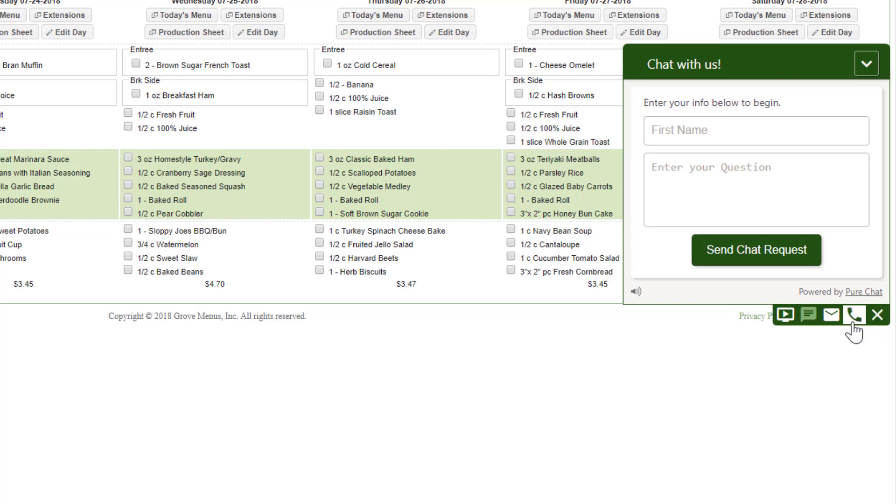
{"action": "left_click", "coordinate": [859, 315]}
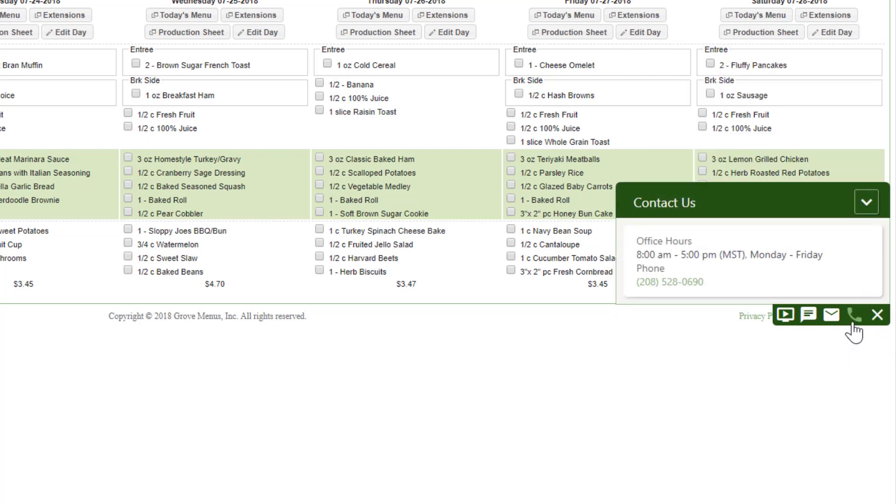
{"action": "left_click", "coordinate": [835, 315]}
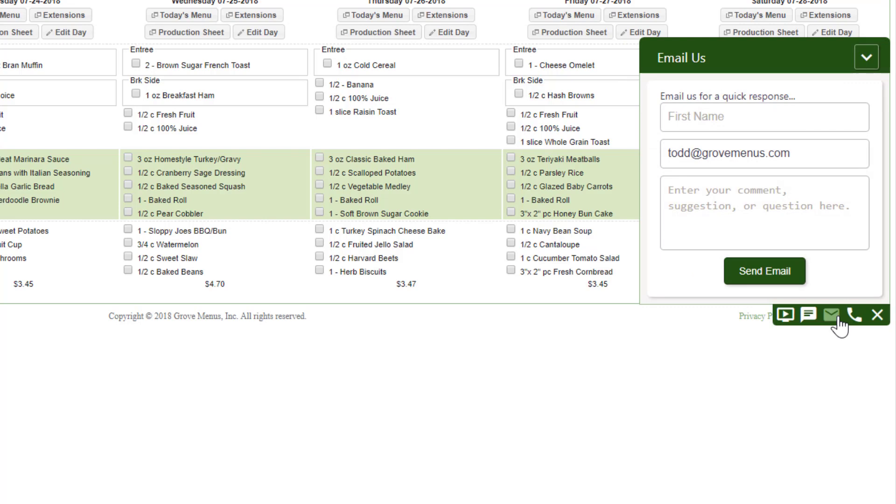
{"action": "left_click", "coordinate": [807, 315]}
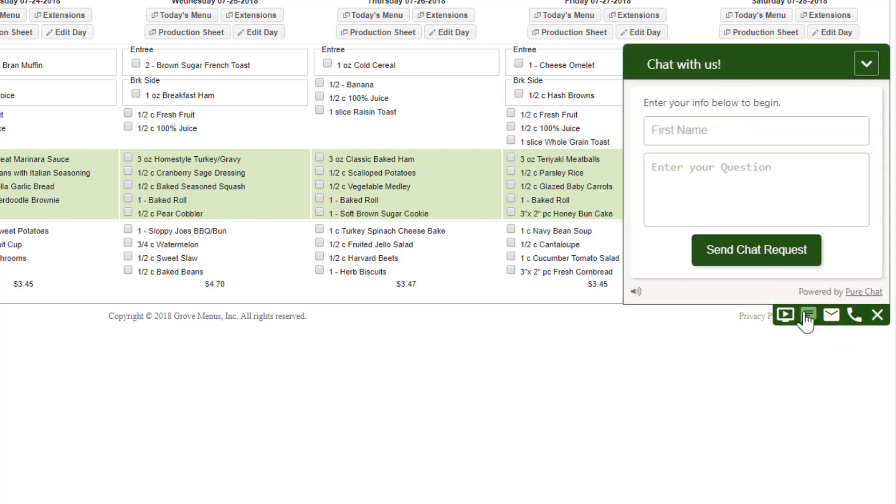
{"action": "mouse_move", "coordinate": [784, 316]}
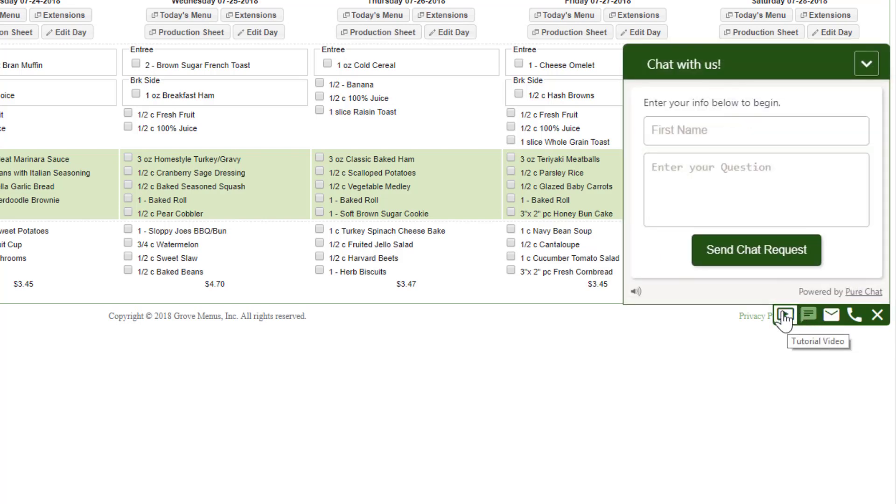